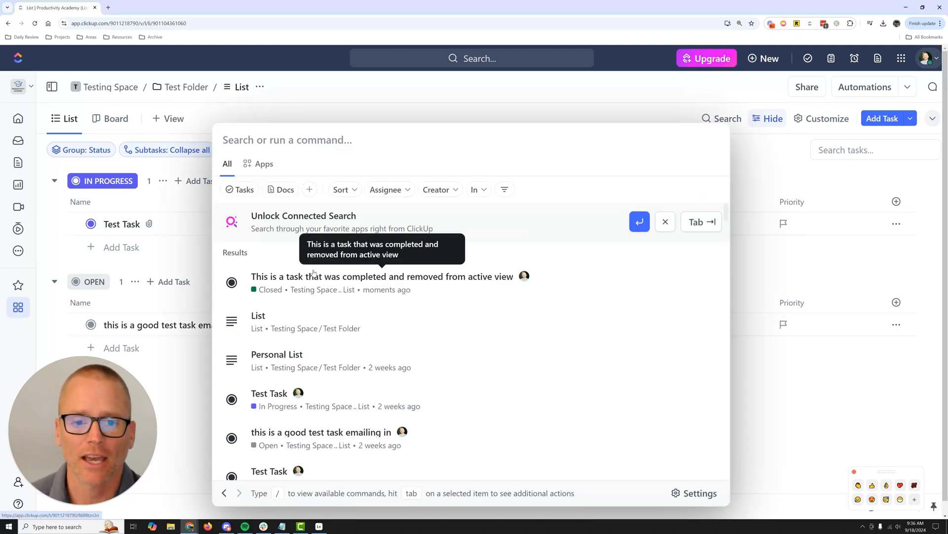
{"action": "mouse_move", "coordinate": [510, 366]}
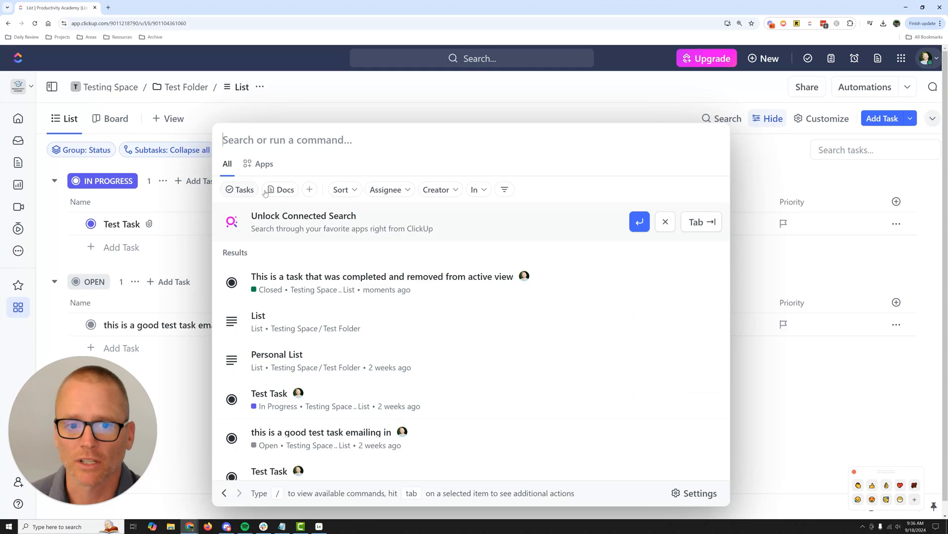
{"action": "mouse_move", "coordinate": [444, 189]}
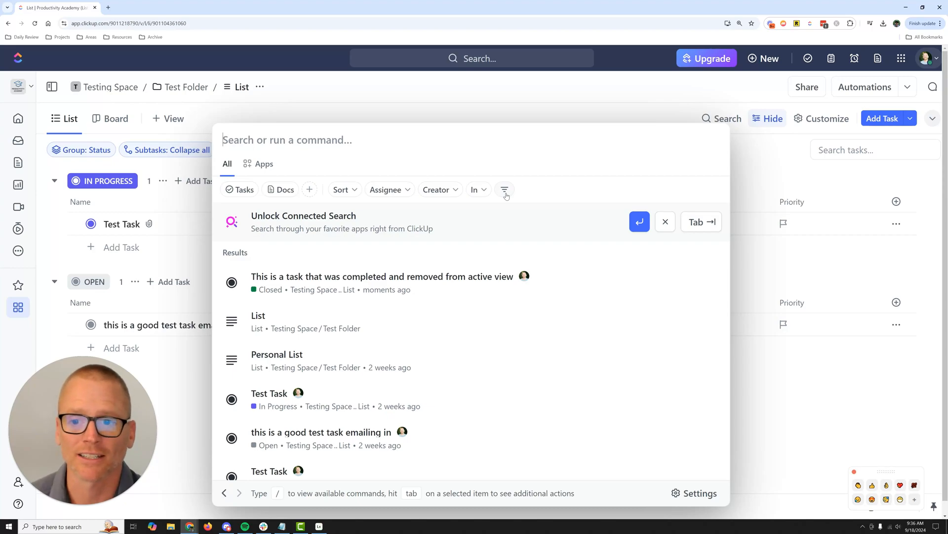
Apply the Archived filter in search to list the two archived Testing Space tasks
{"action": "left_click", "coordinate": [504, 189]}
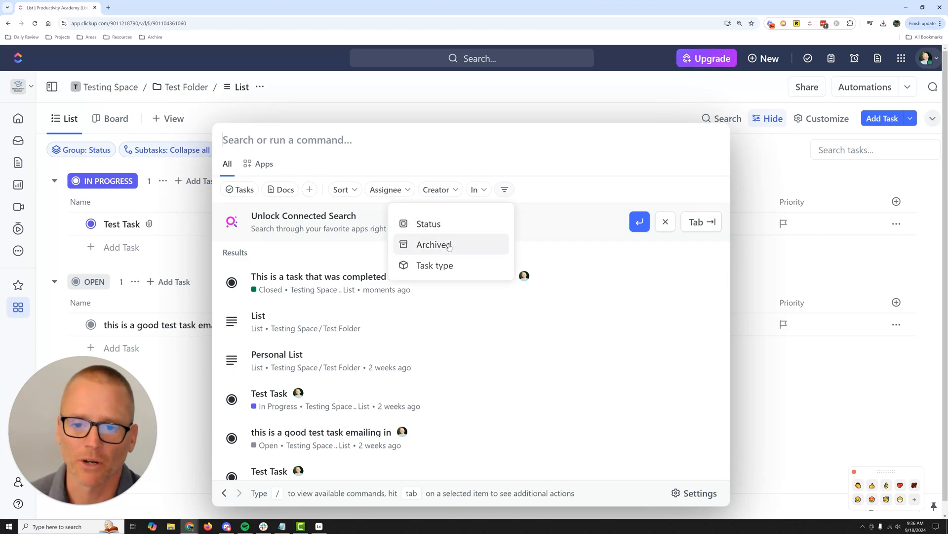
{"action": "left_click", "coordinate": [434, 244]}
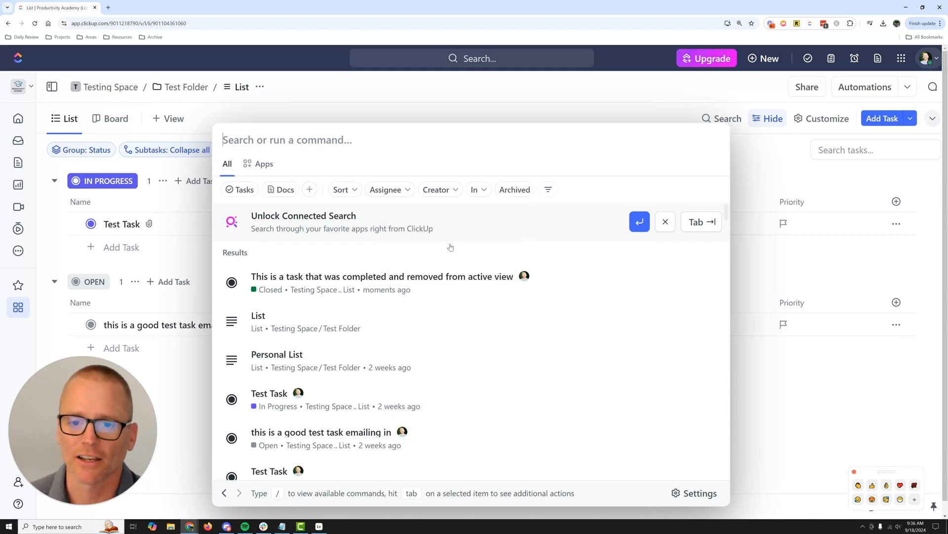
{"action": "left_click", "coordinate": [515, 189]}
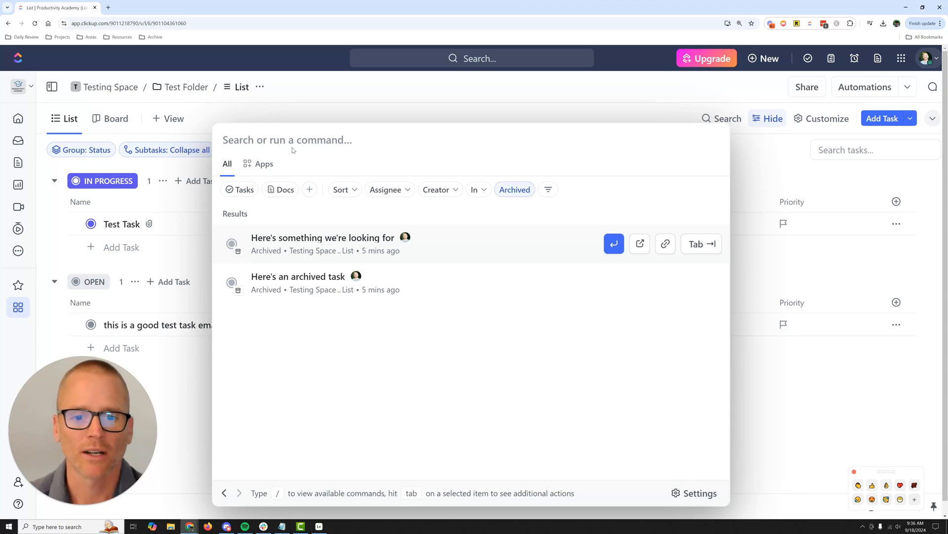
{"action": "type", "text": "archived"}
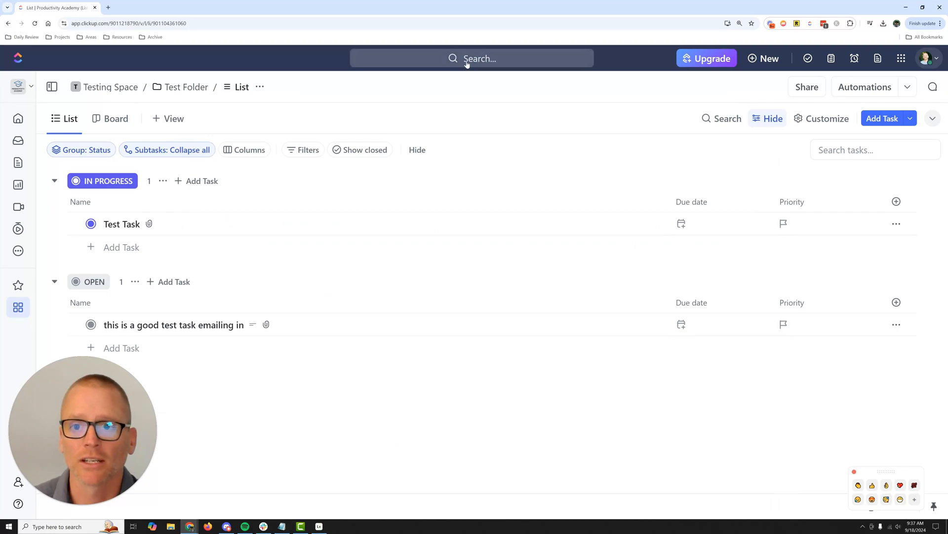
Reopen workspace search and reapply the Archived filter to show the archived tasks
{"action": "left_click", "coordinate": [472, 58]}
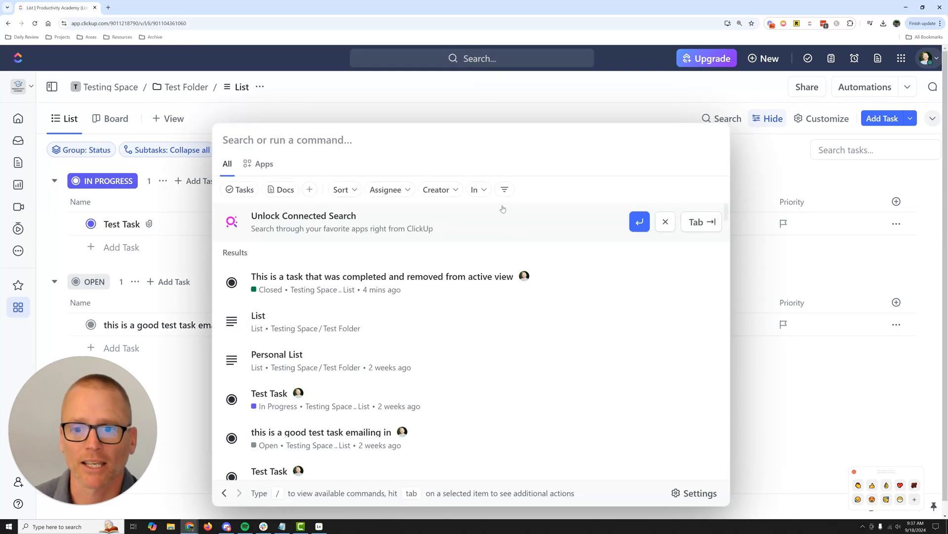
{"action": "left_click", "coordinate": [504, 190]}
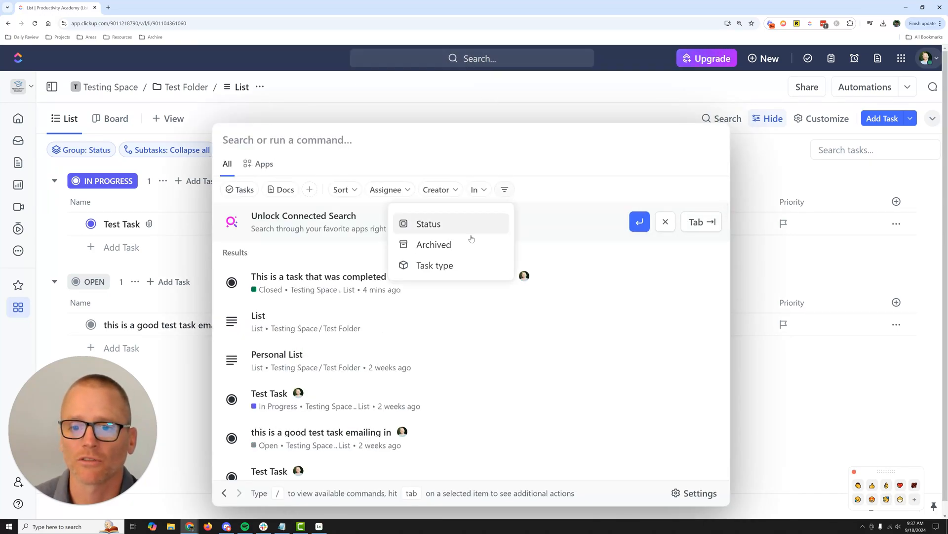
{"action": "left_click", "coordinate": [433, 245]}
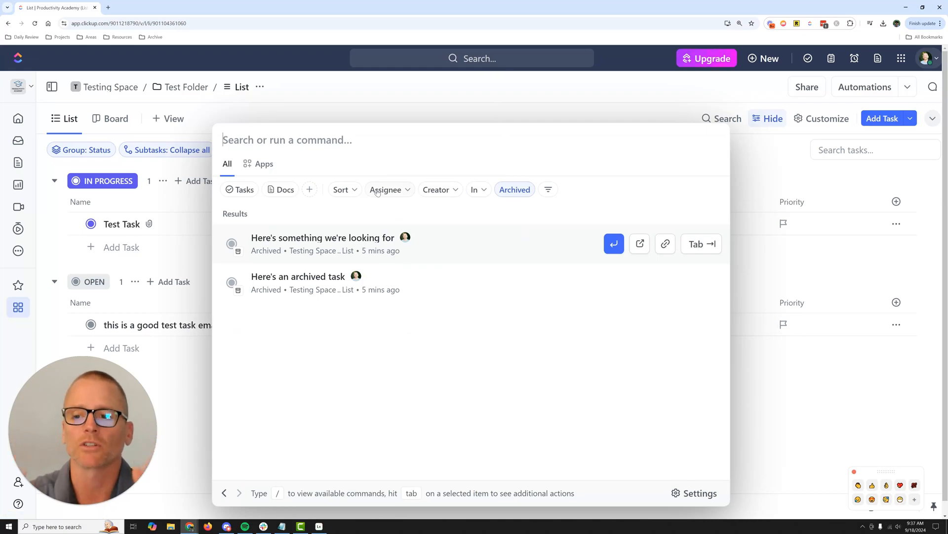